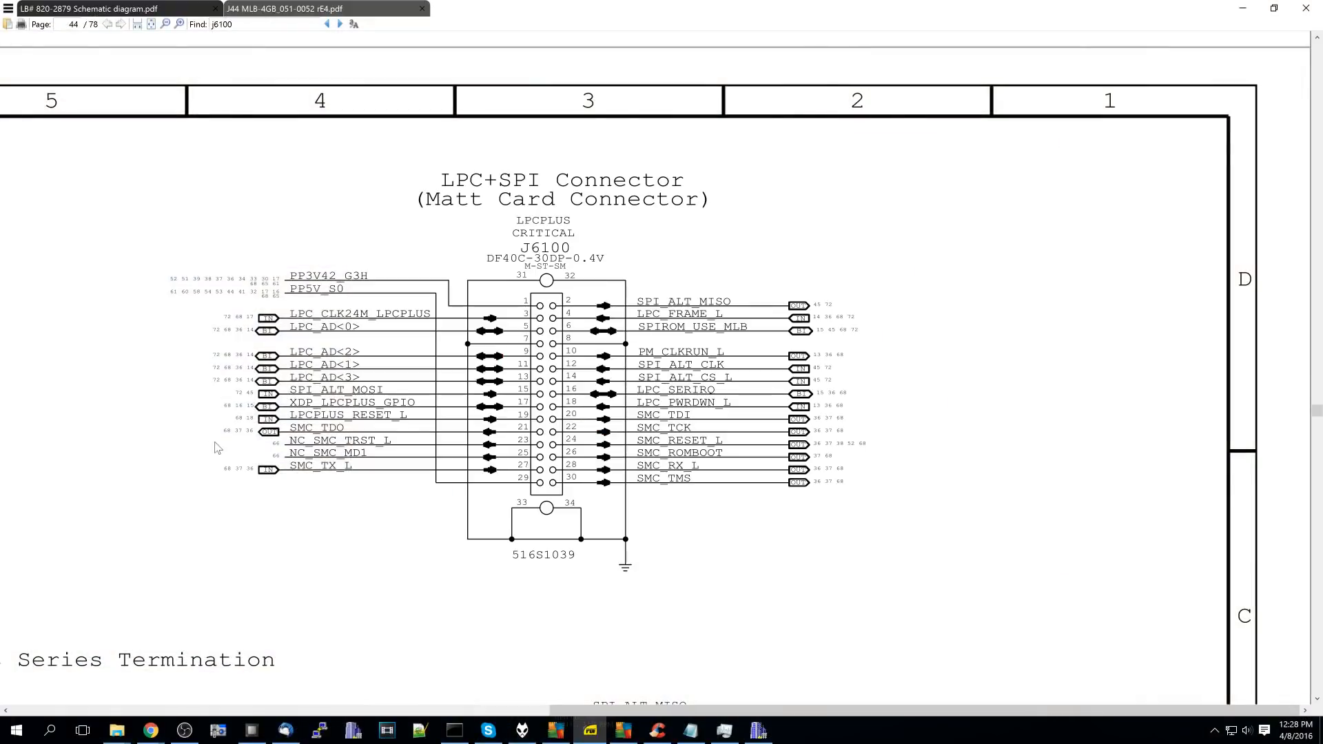
pyautogui.moveTo(463, 482)
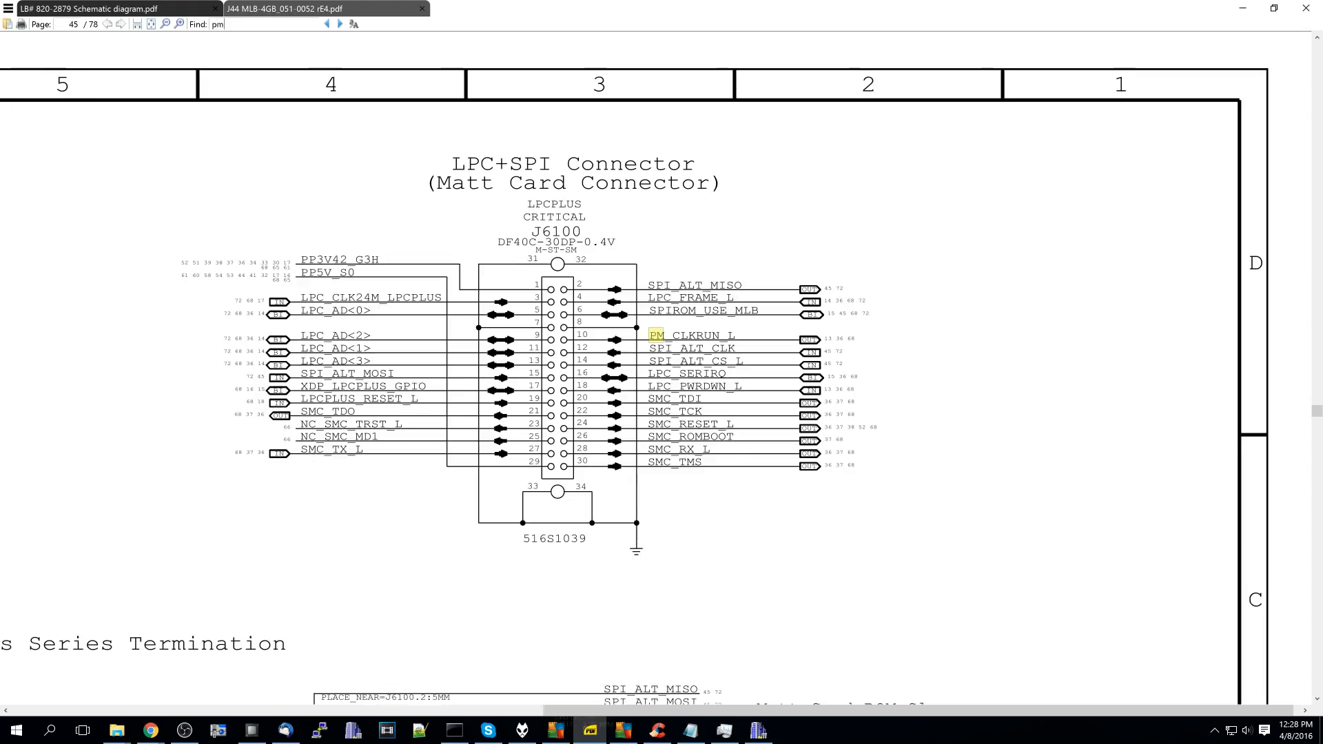
# Search the schematic for 'pm_bat' to locate PM_BATLOW_L on page 13.
pyautogui.write('pm_batlow_l')
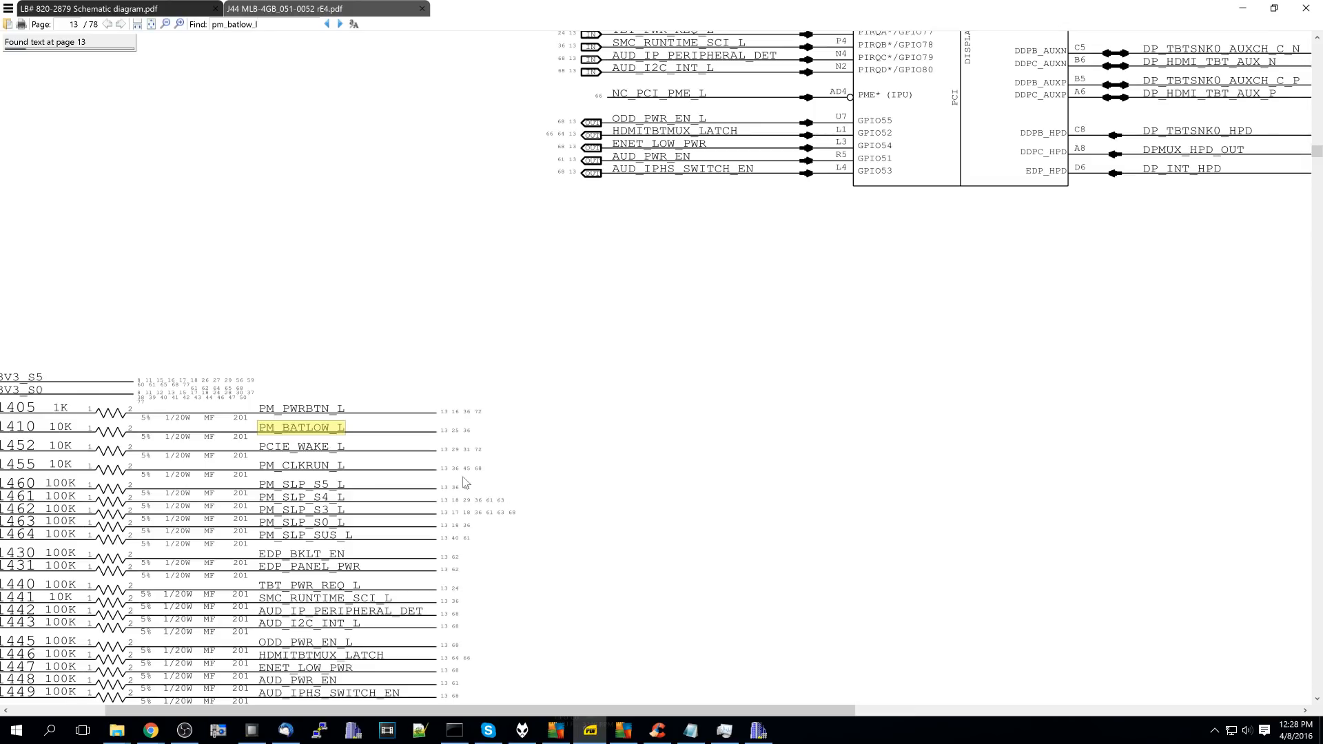
# Jump to the next PM_BATLOW_L match at the U0500 BATLOW* pin.
pyautogui.click(340, 23)
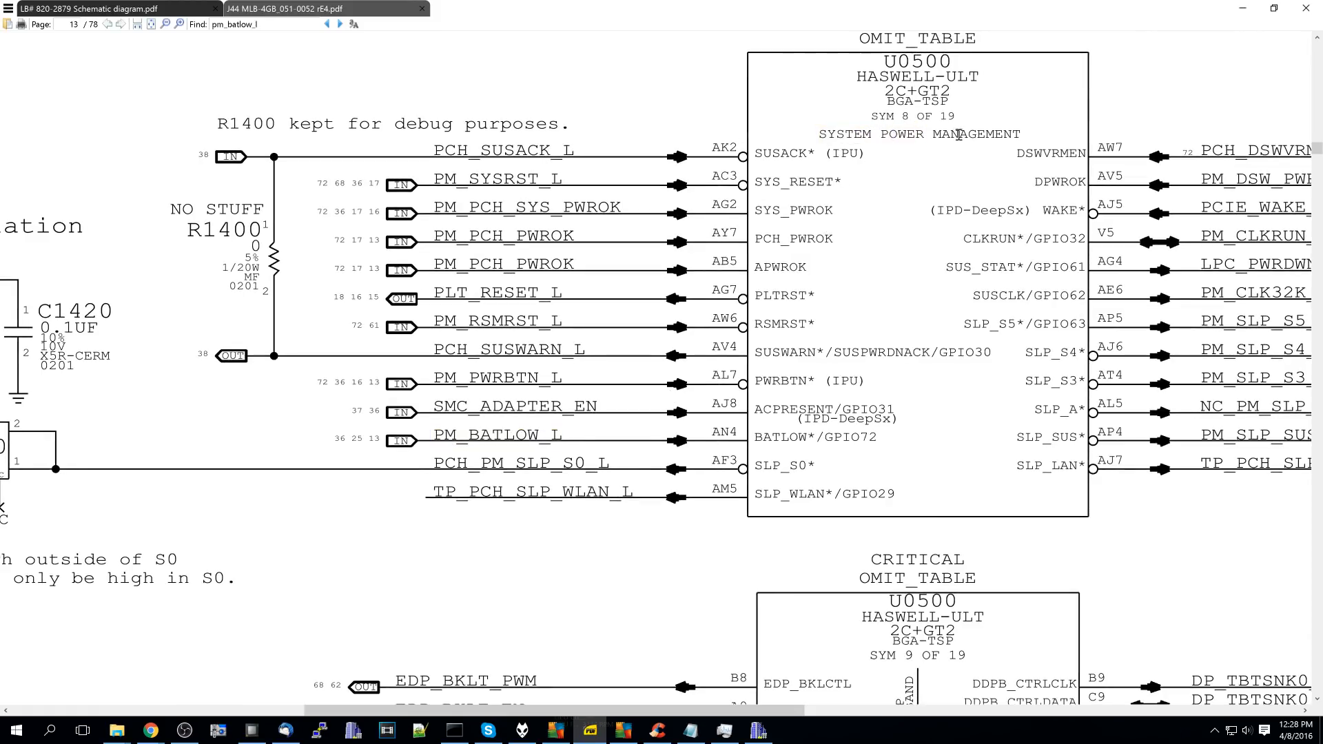
pyautogui.moveTo(462, 597)
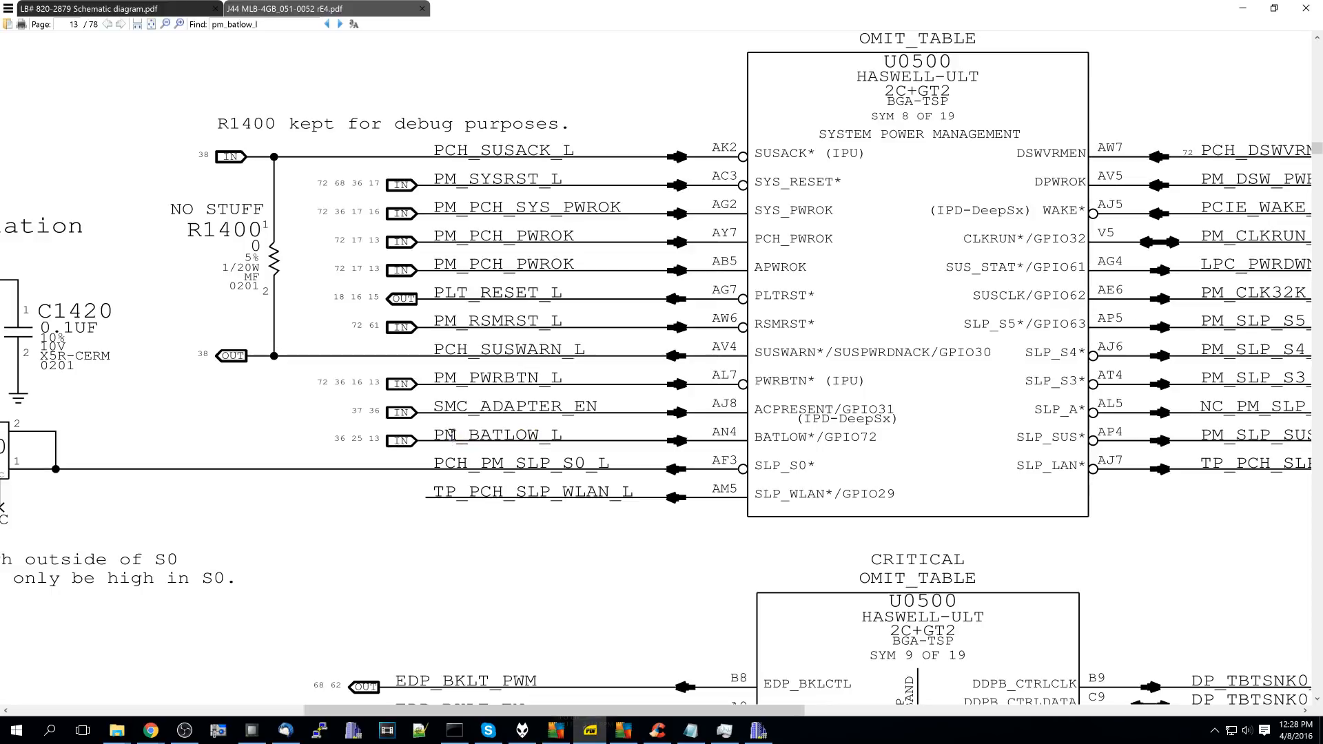
pyautogui.moveTo(963, 151)
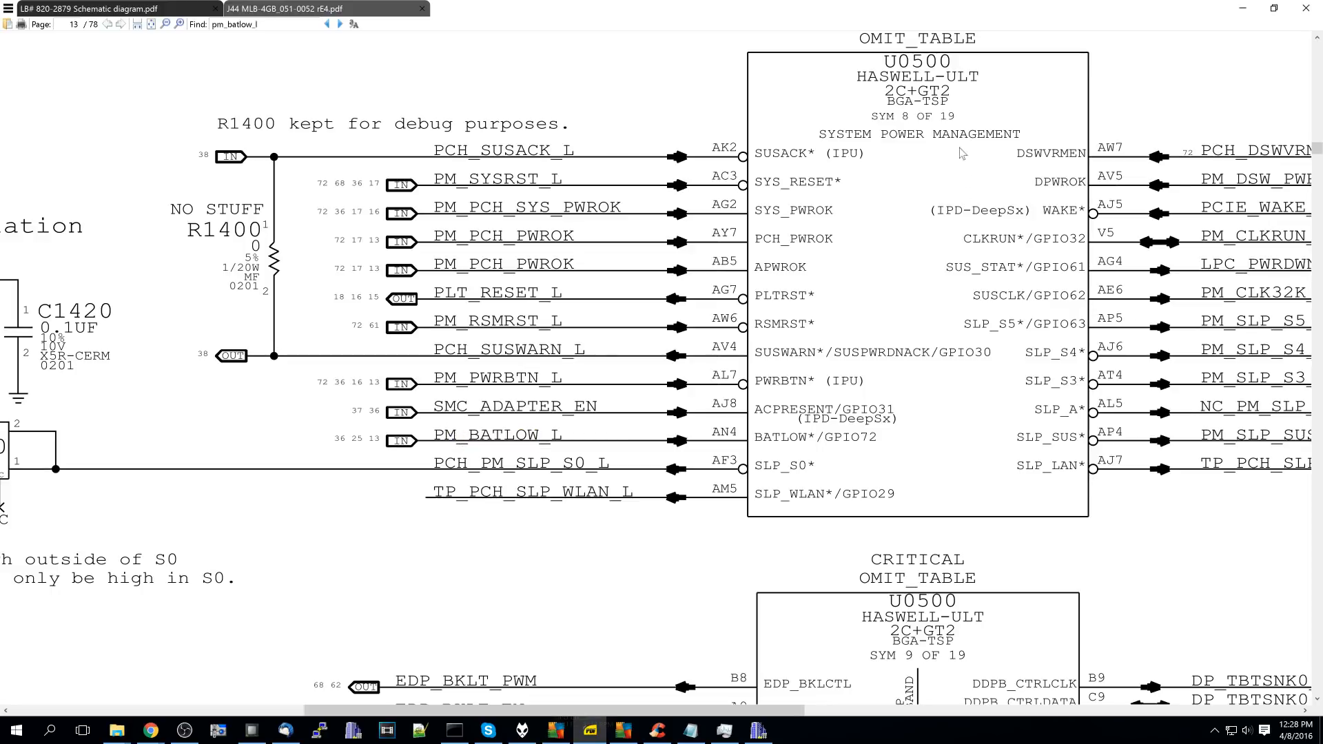
# Select the PLT_RESET_L net label beside U0500's PLTRST* pin.
pyautogui.moveTo(882, 133); pyautogui.dragTo(996, 133)
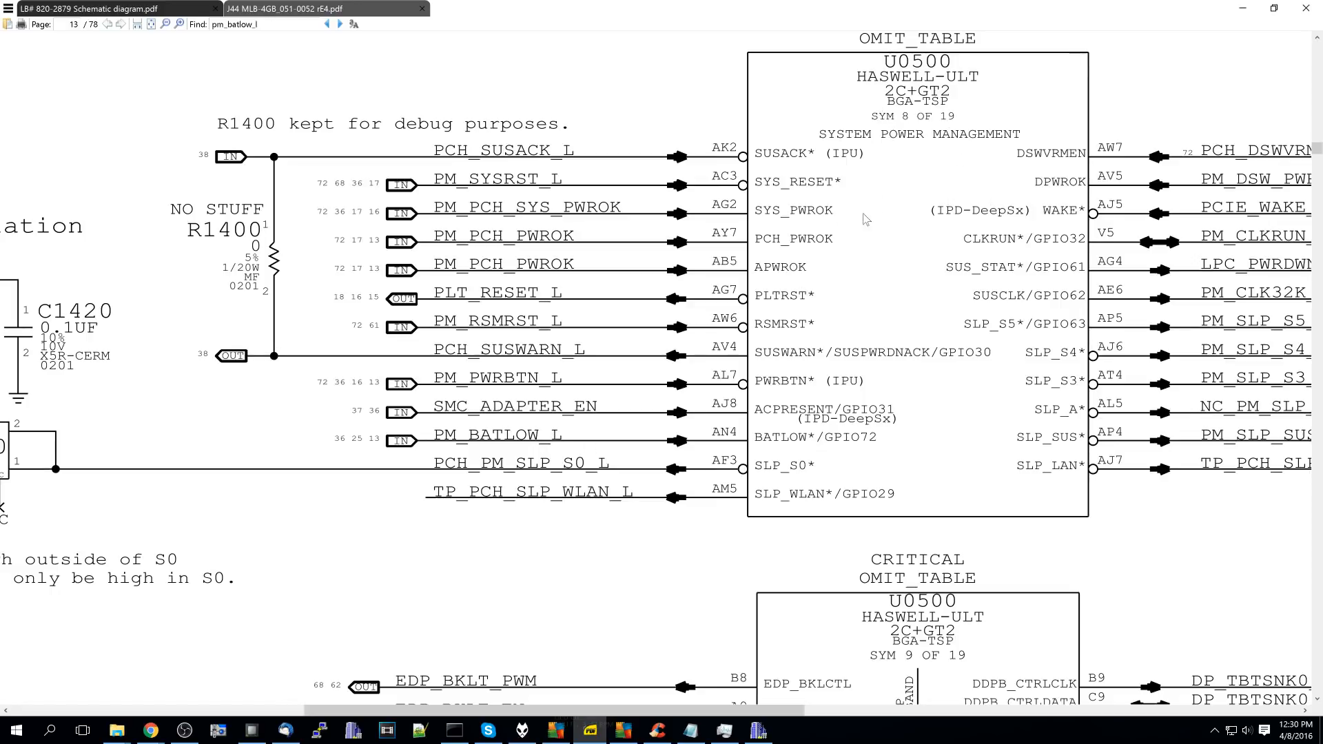
pyautogui.moveTo(757, 440)
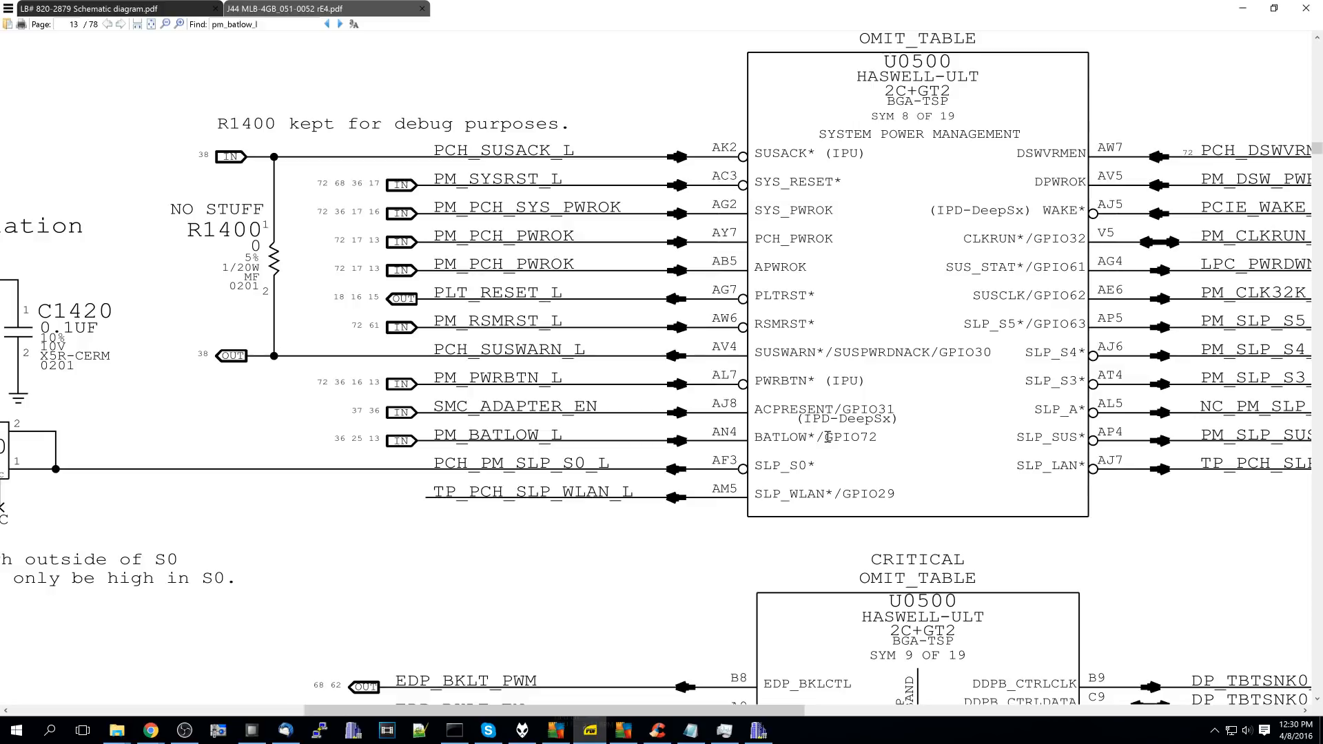
pyautogui.moveTo(692, 522)
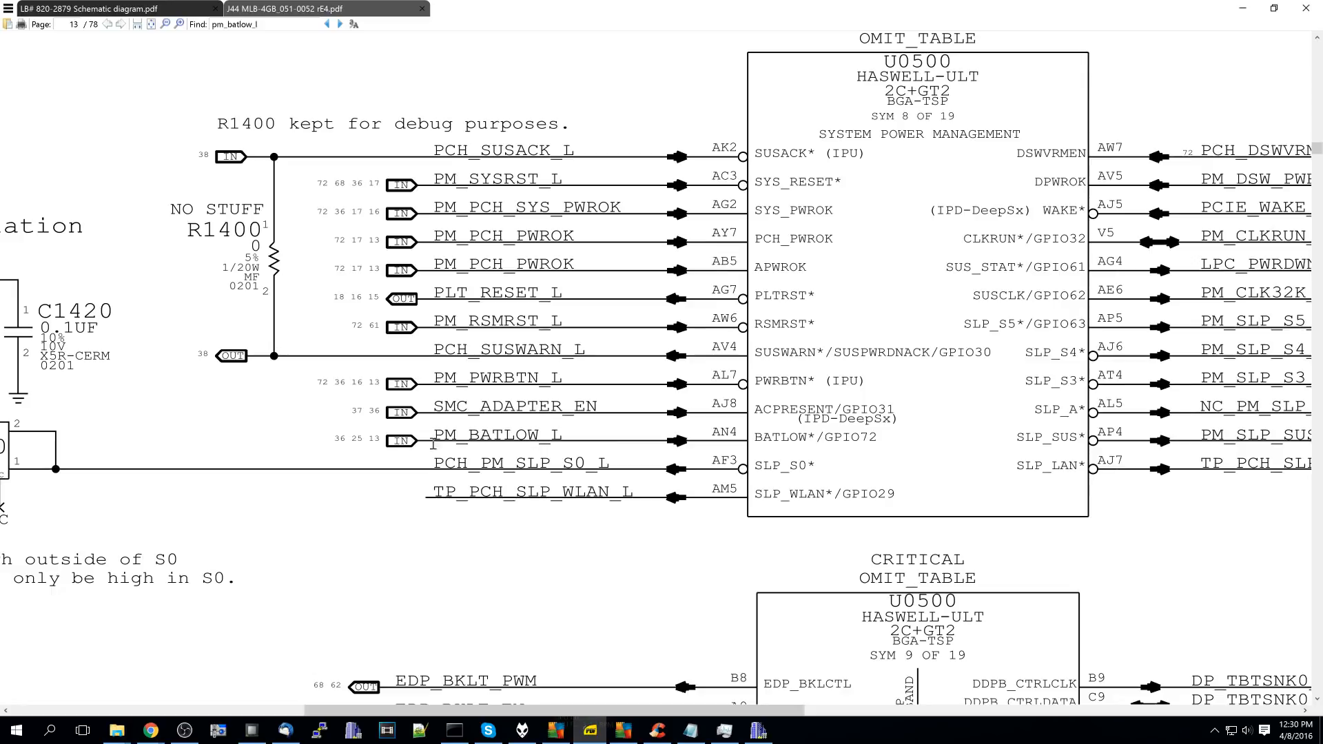
pyautogui.moveTo(437, 386)
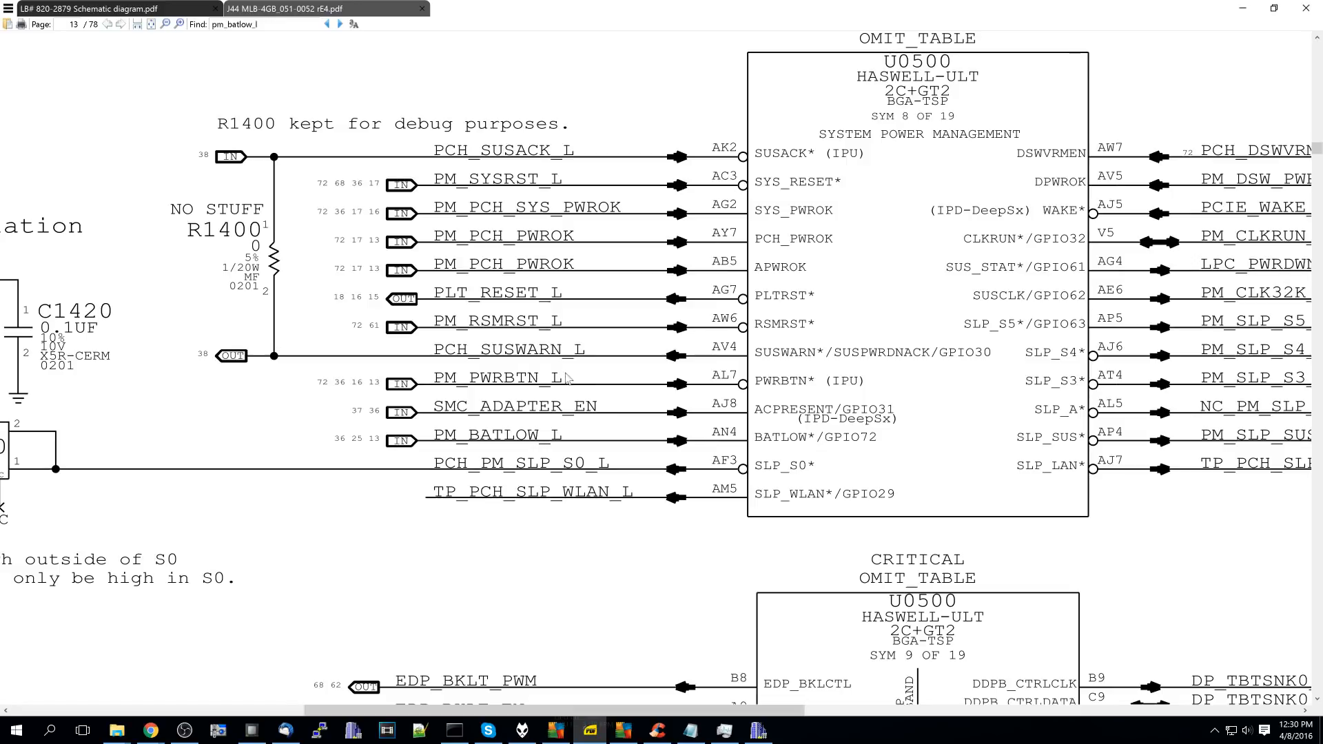
pyautogui.moveTo(564, 363)
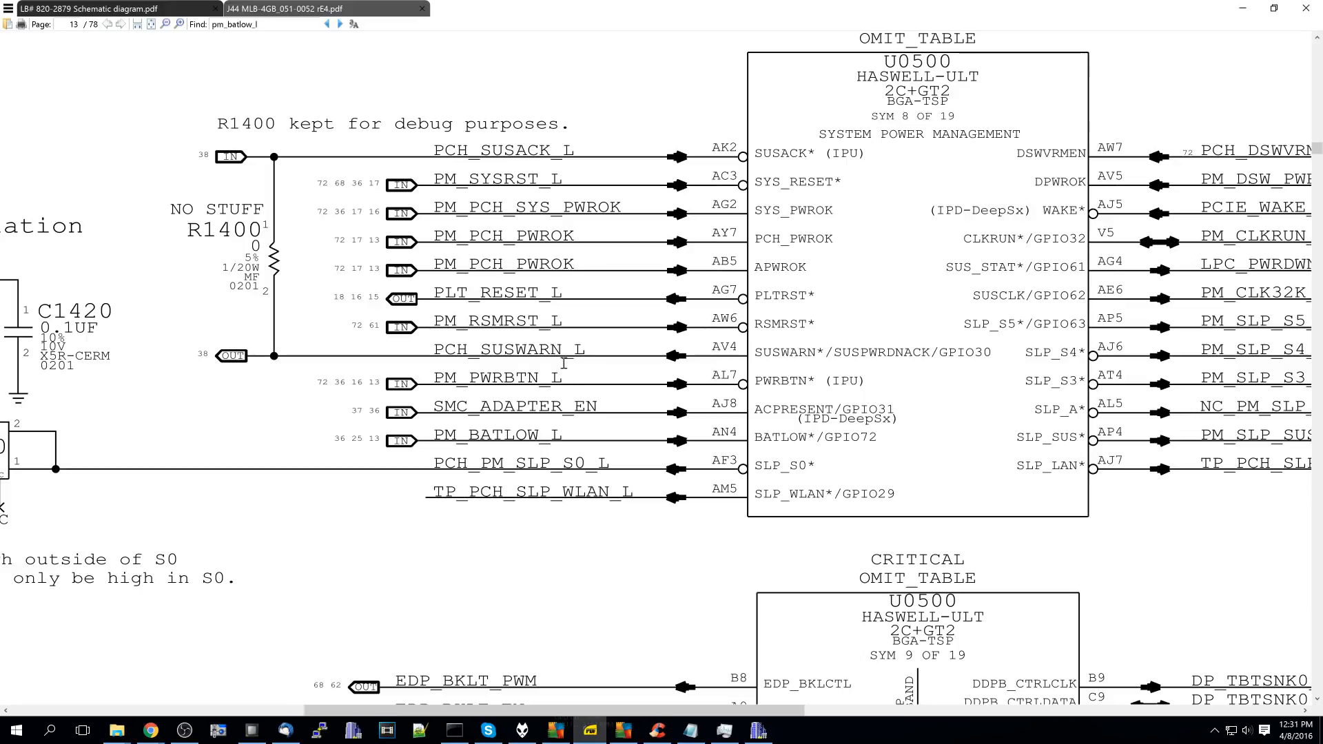
pyautogui.doubleClick(488, 292)
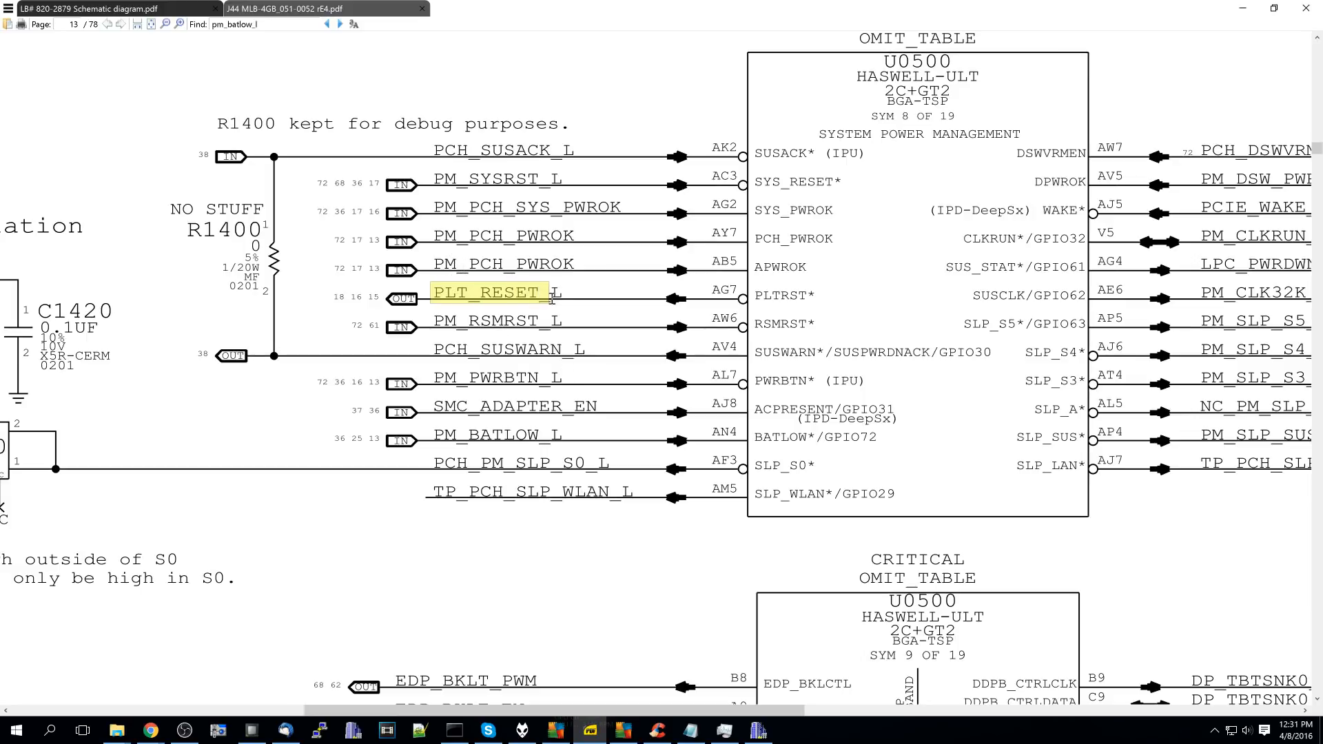